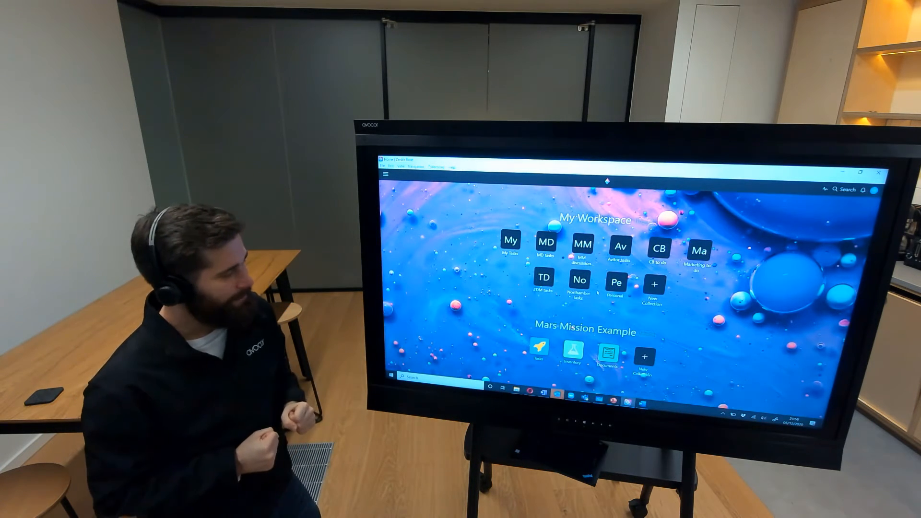
- Bring up the Zoom home window from the taskbar over the Zenkit Base workspace
left_click(557, 390)
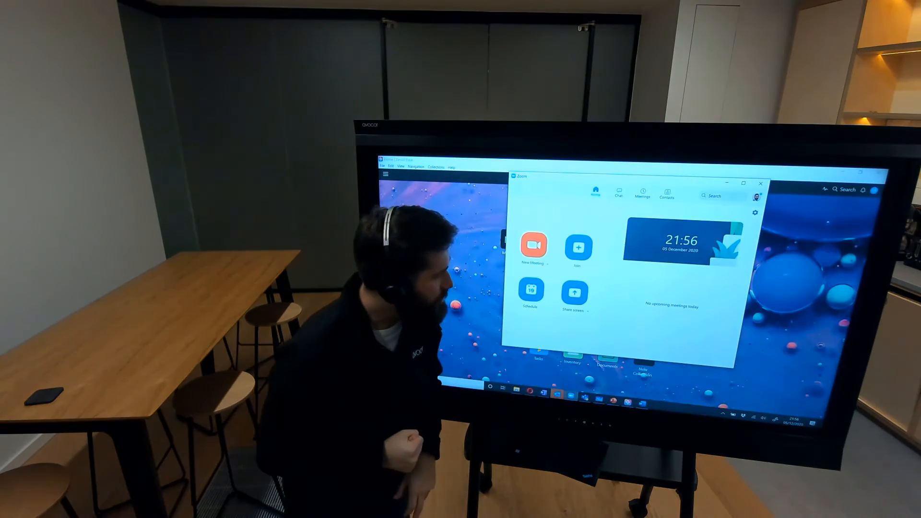